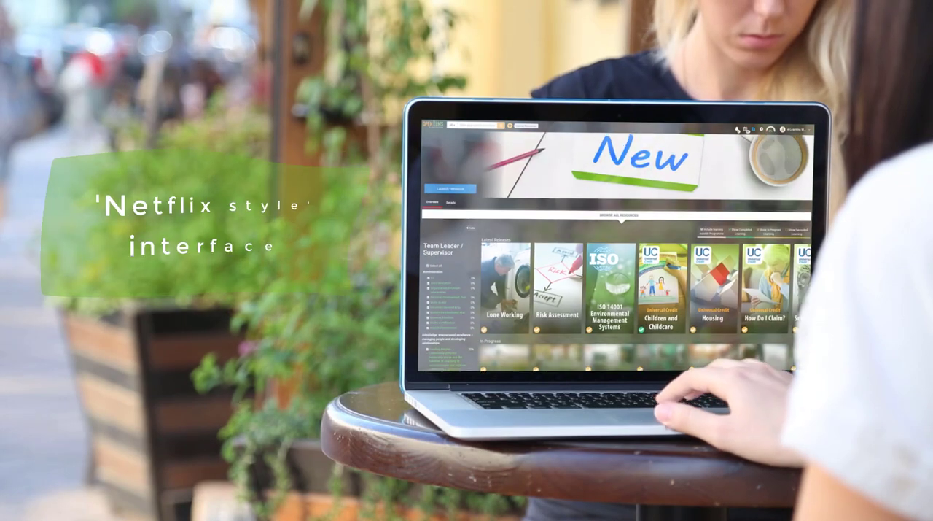
# Open the Thursday Leadership Workshop event to view its Schedule Event resources.
pyautogui.scroll(-3)
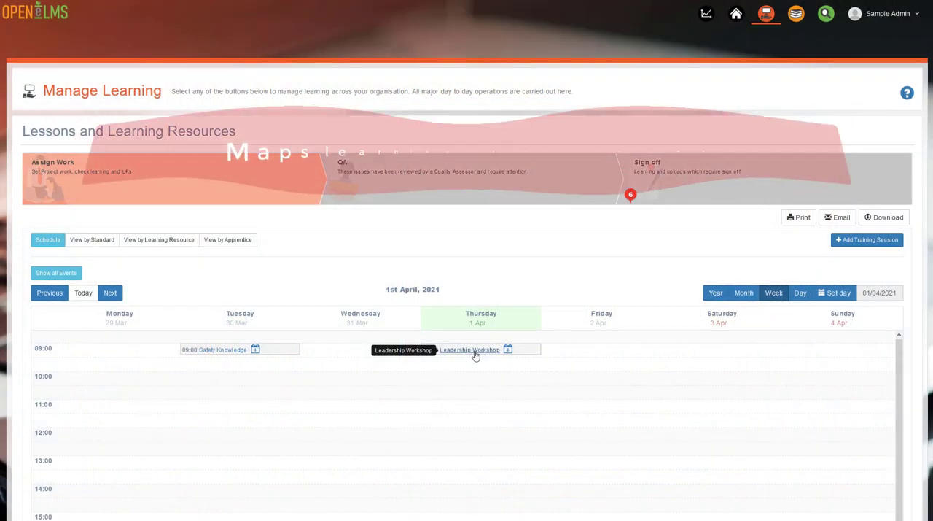
pyautogui.click(470, 349)
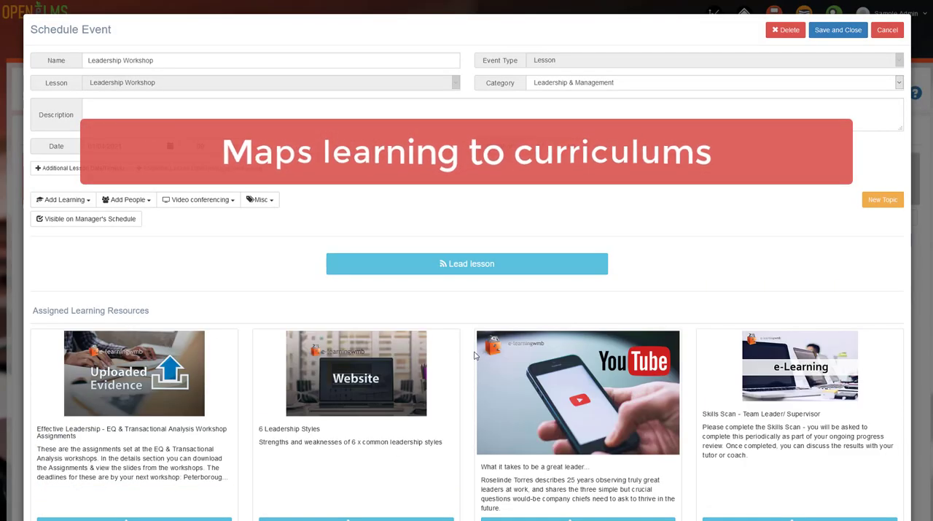
pyautogui.scroll(-3)
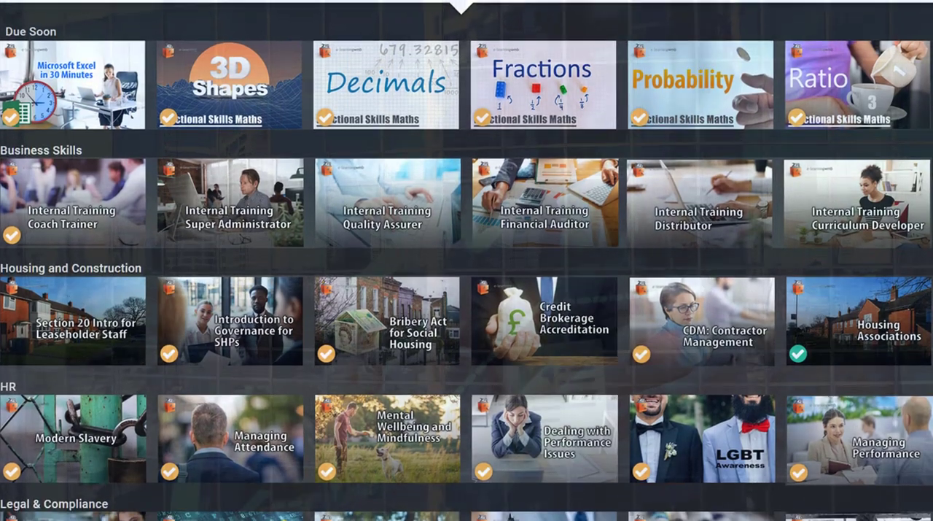
# Scroll the course library down to reveal the Legal & Compliance row.
pyautogui.scroll(-3)
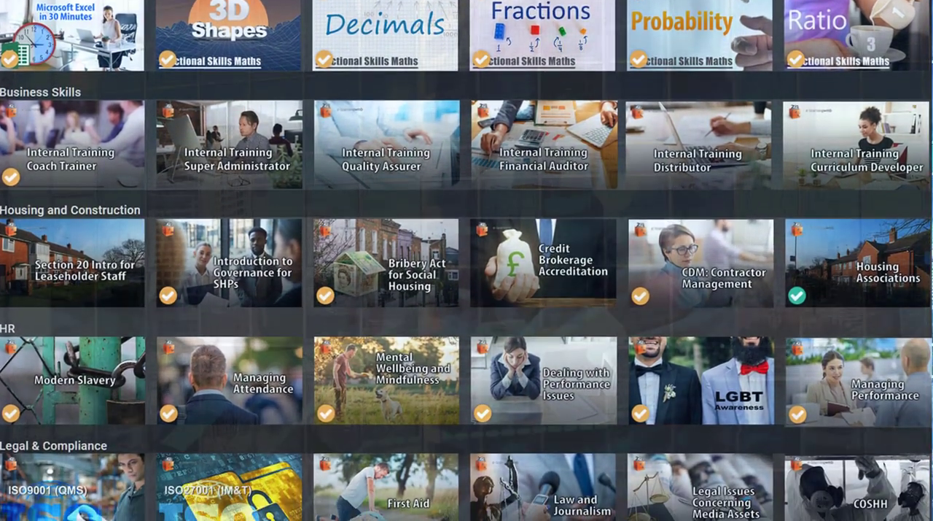